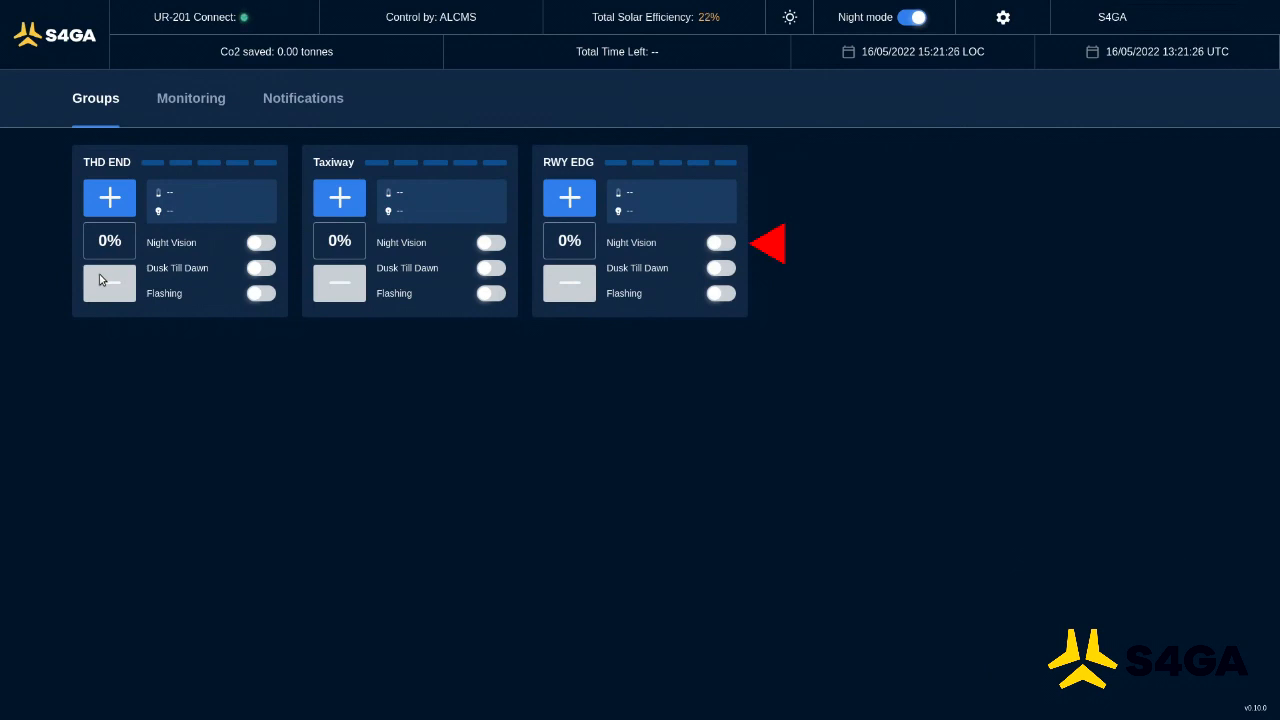
Step: Enable and confirm RWY EDG night vision, raise intensity to 1%, then toggle it off
{"action": "left_click", "coordinate": [720, 242]}
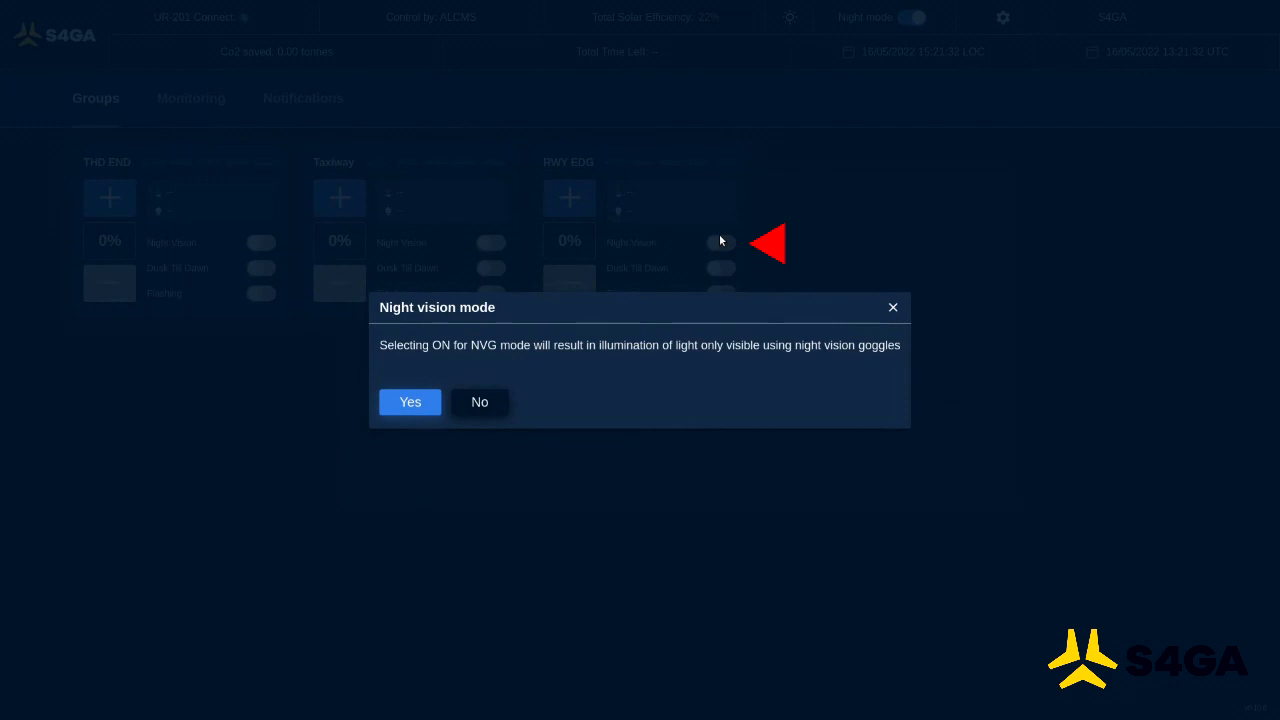
{"action": "left_click", "coordinate": [409, 401]}
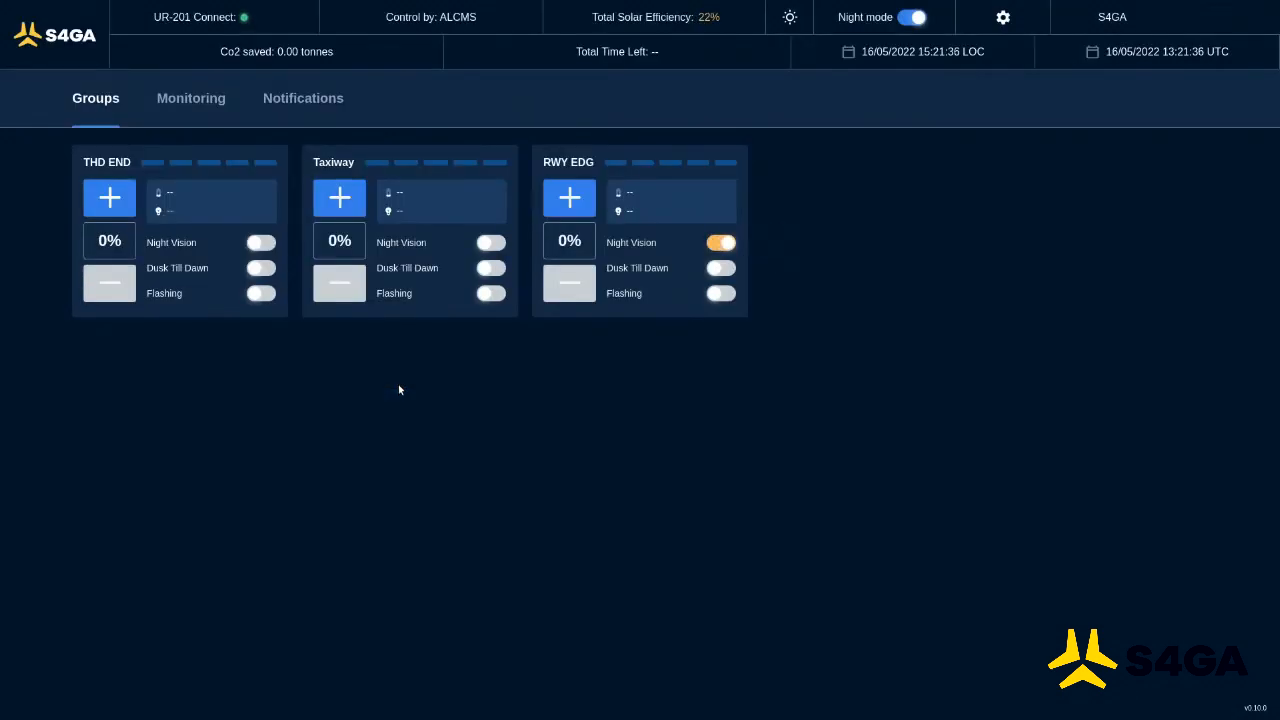
{"action": "left_click", "coordinate": [720, 242]}
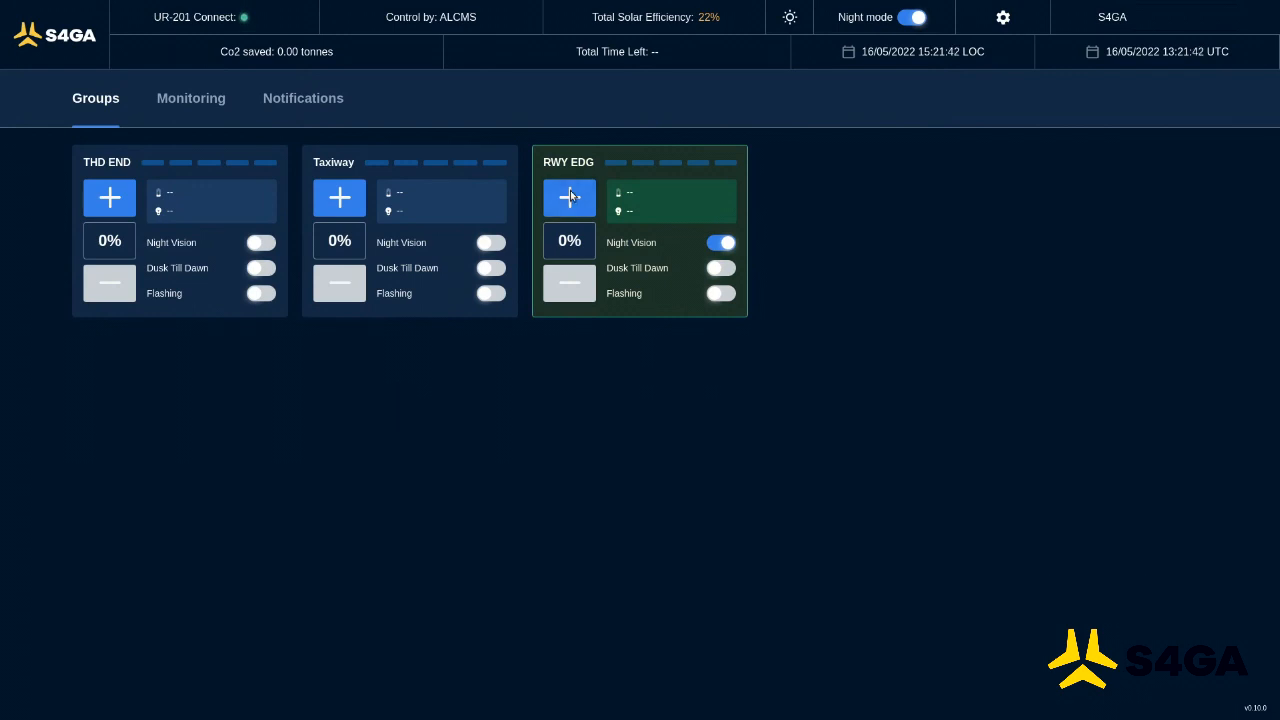
{"action": "left_click", "coordinate": [569, 197]}
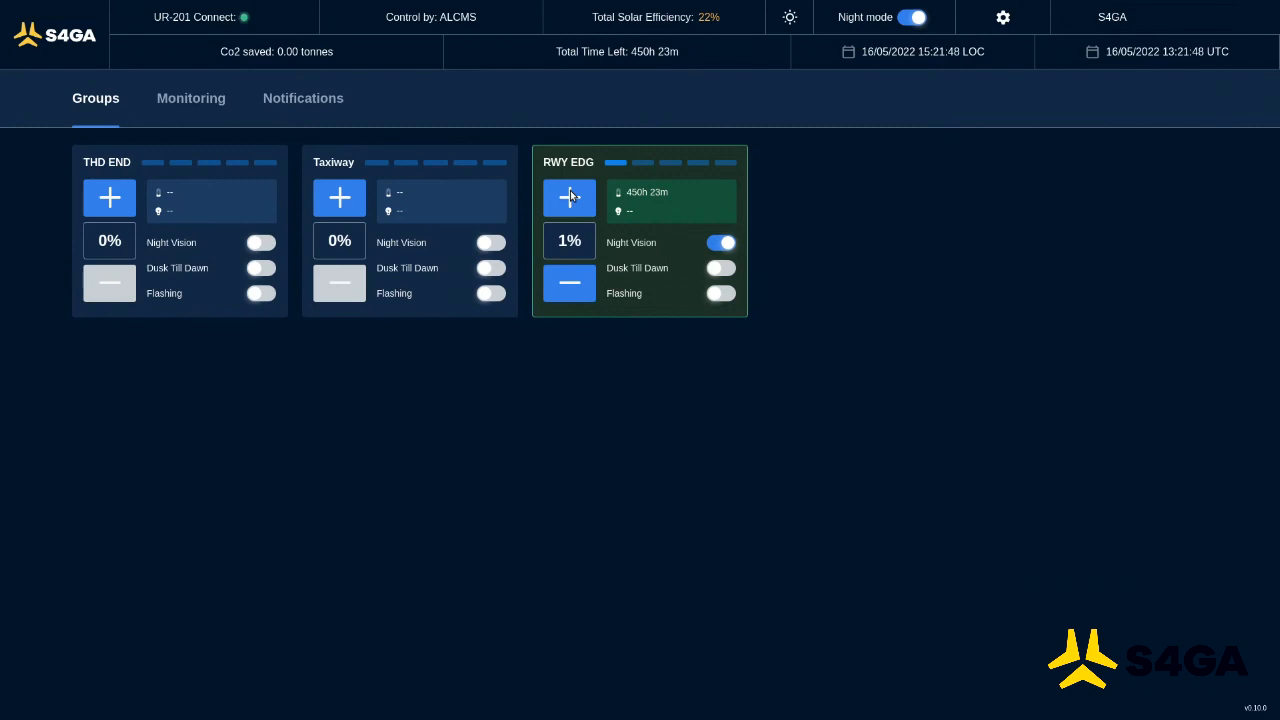
{"action": "left_click", "coordinate": [721, 242]}
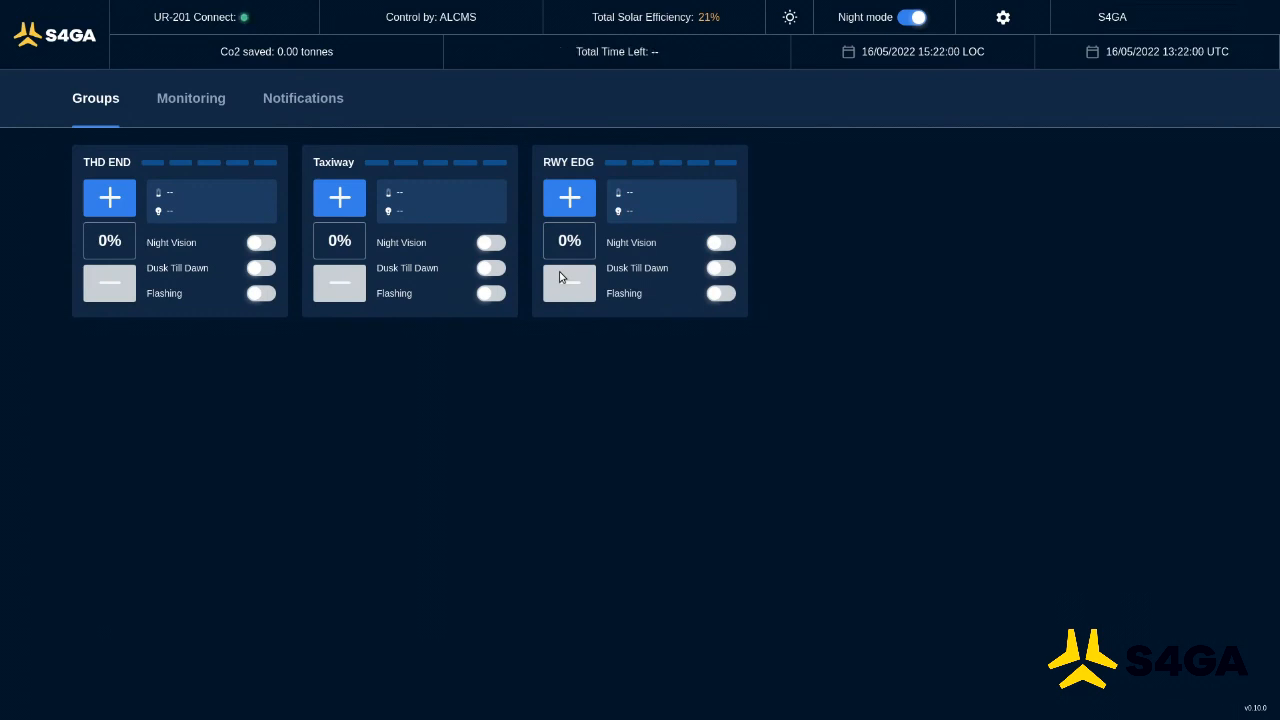
Step: Enable and confirm RWY EDG Dusk Till Dawn at 1%, then switch it back off
{"action": "left_click", "coordinate": [720, 267]}
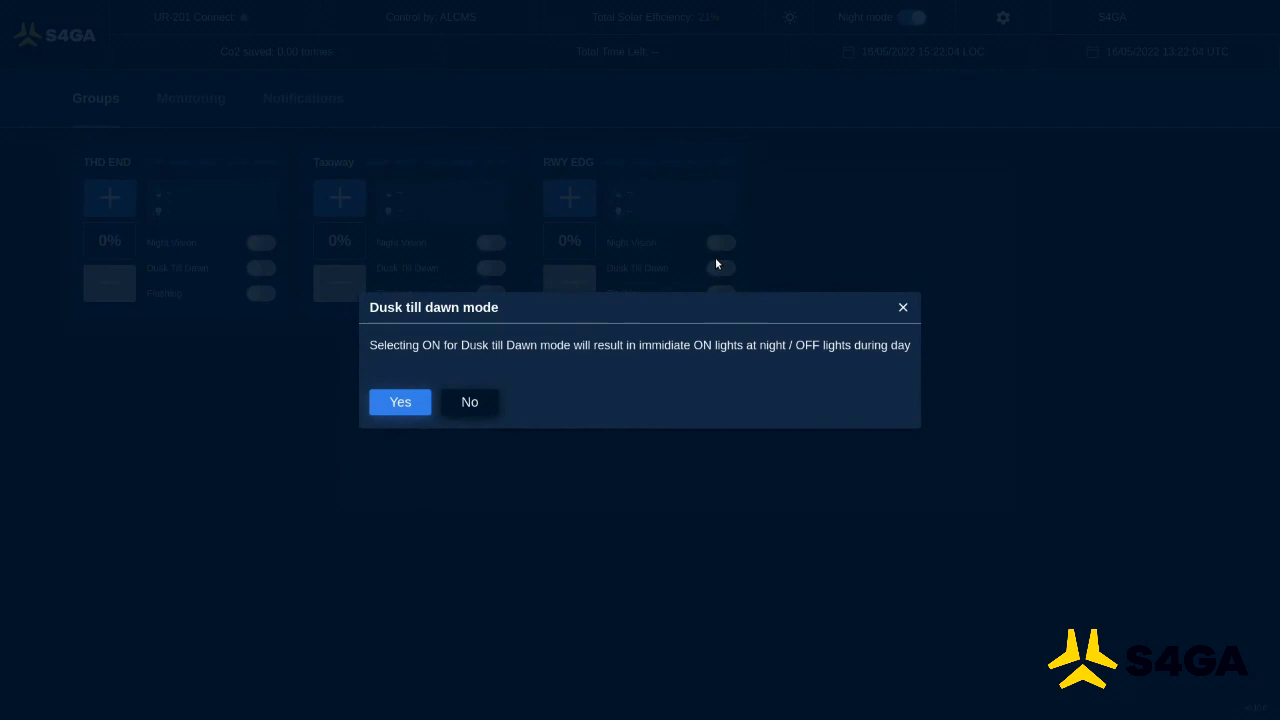
{"action": "left_click", "coordinate": [399, 401]}
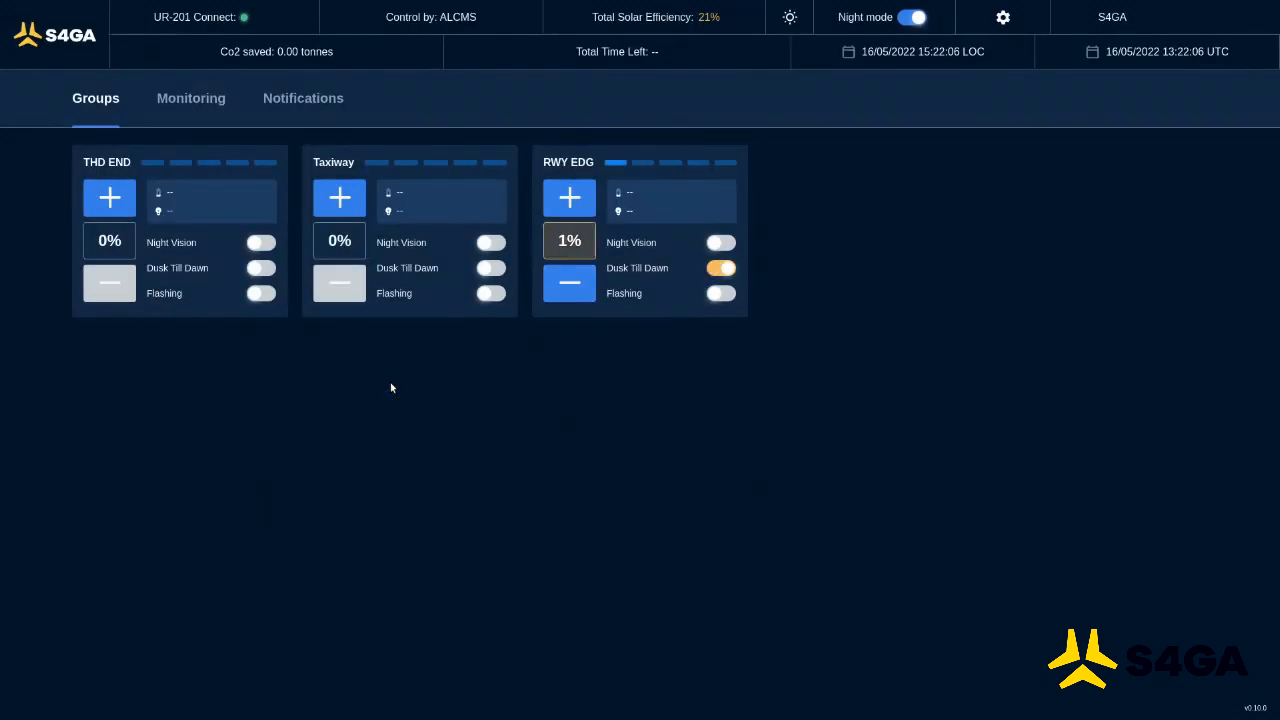
{"action": "left_click", "coordinate": [721, 267]}
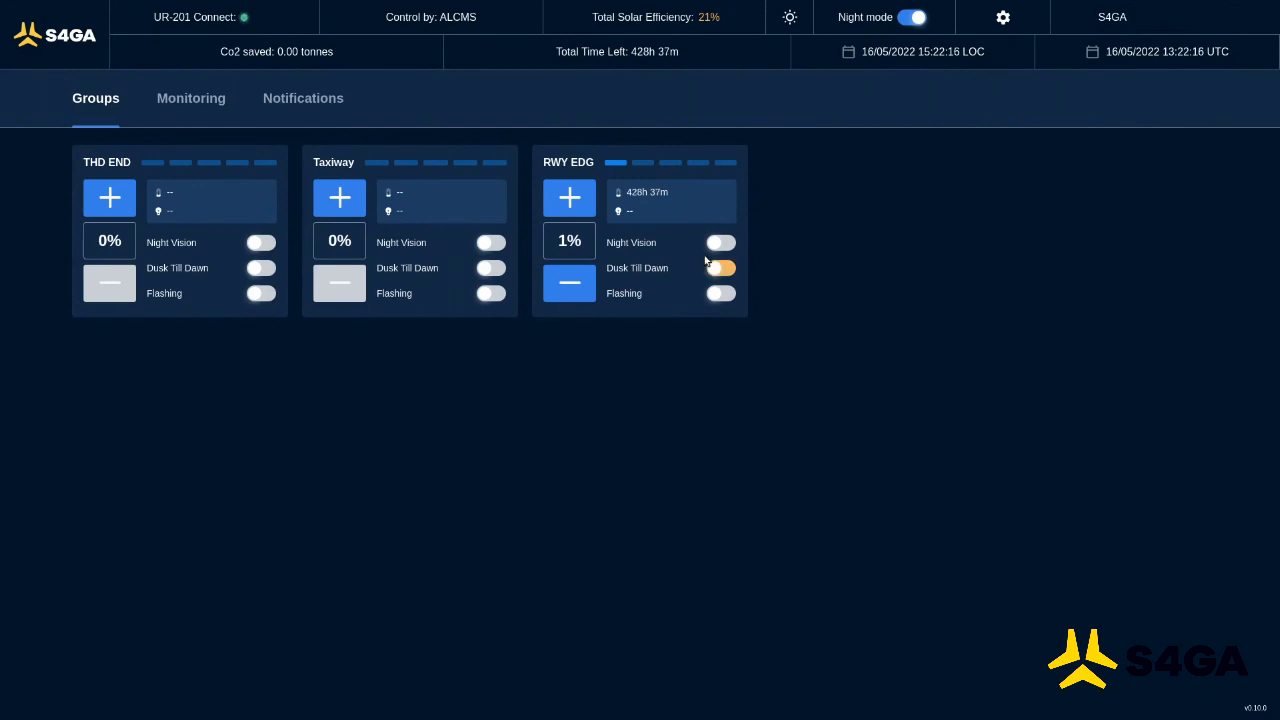
{"action": "left_click", "coordinate": [720, 267]}
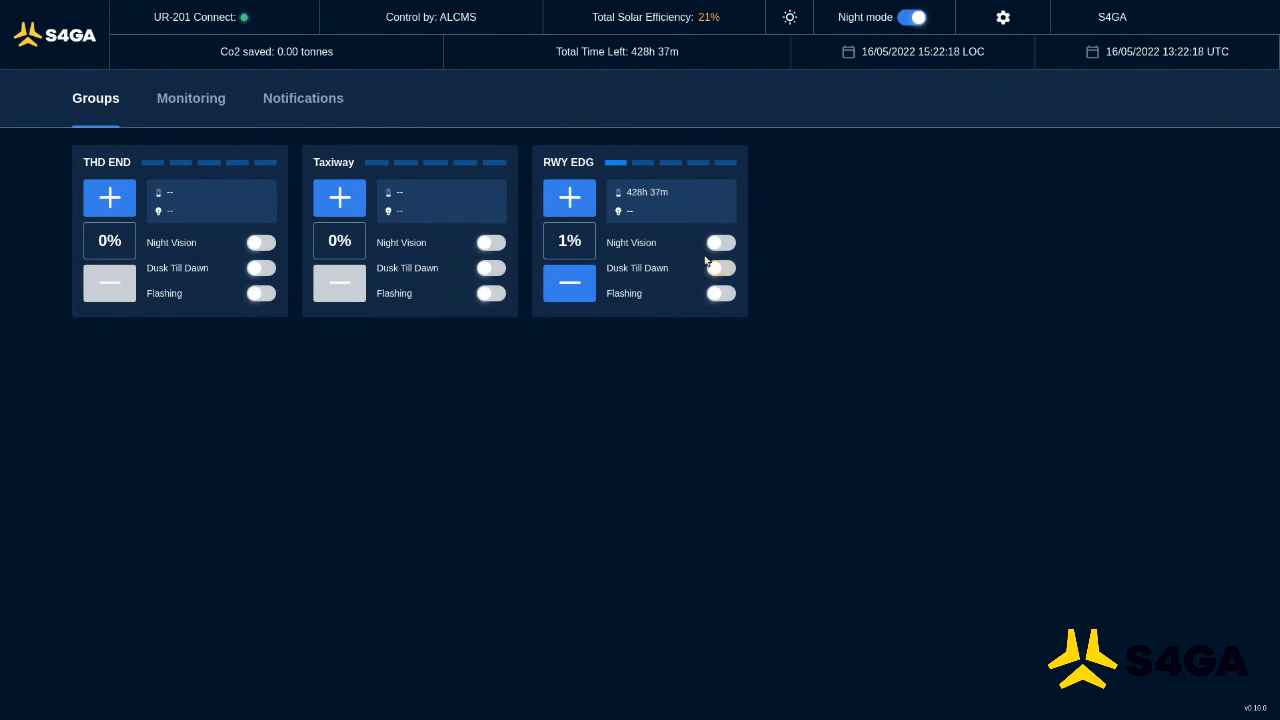